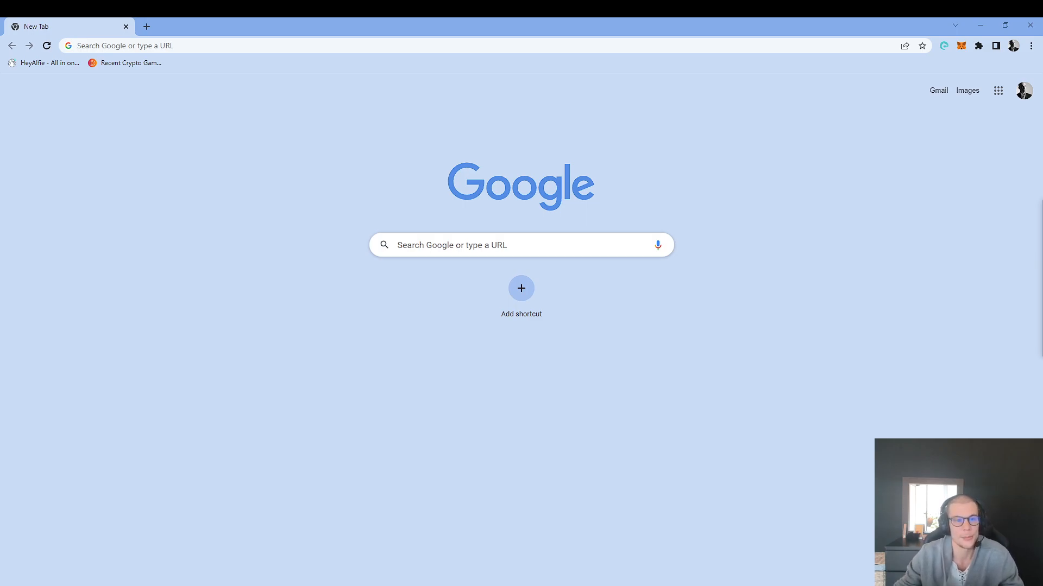
{"action": "mouse_move", "coordinate": [961, 47]}
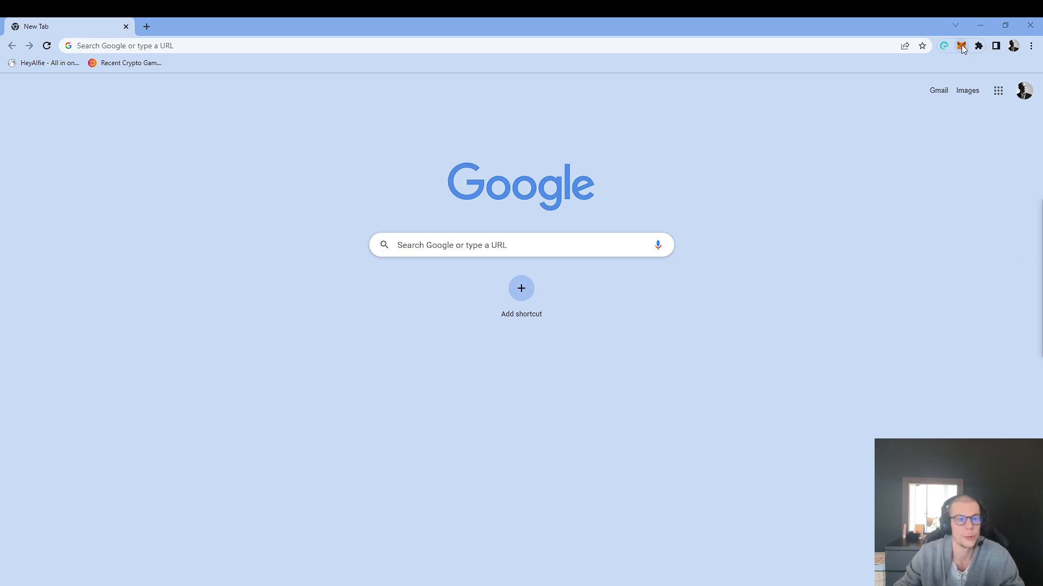
Open the MetaMask popup showing Account 1 on Ethereum Mainnet with 0 ETH
{"action": "left_click", "coordinate": [961, 45]}
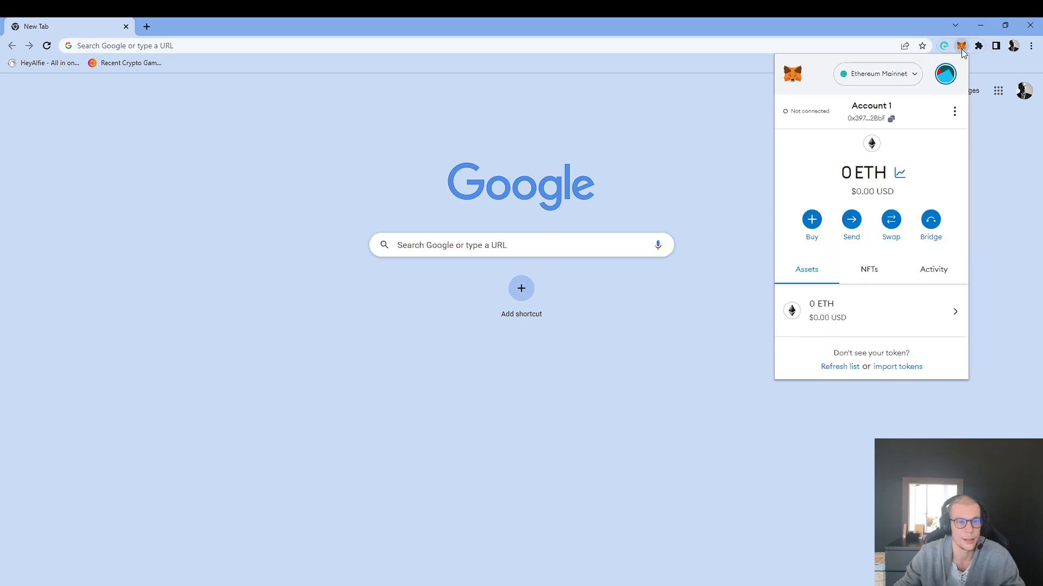
{"action": "mouse_move", "coordinate": [863, 87]}
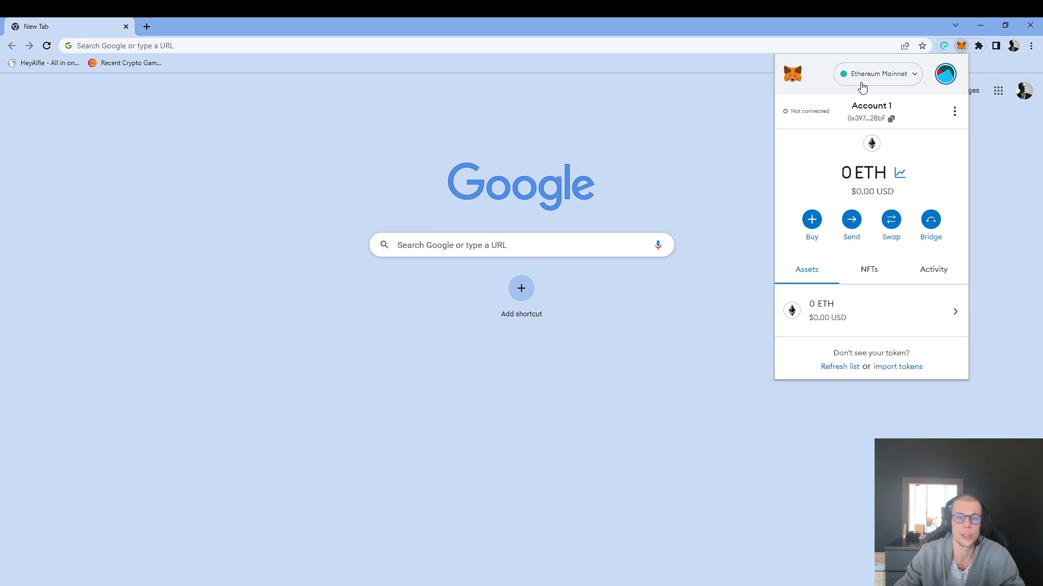
{"action": "mouse_move", "coordinate": [799, 92]}
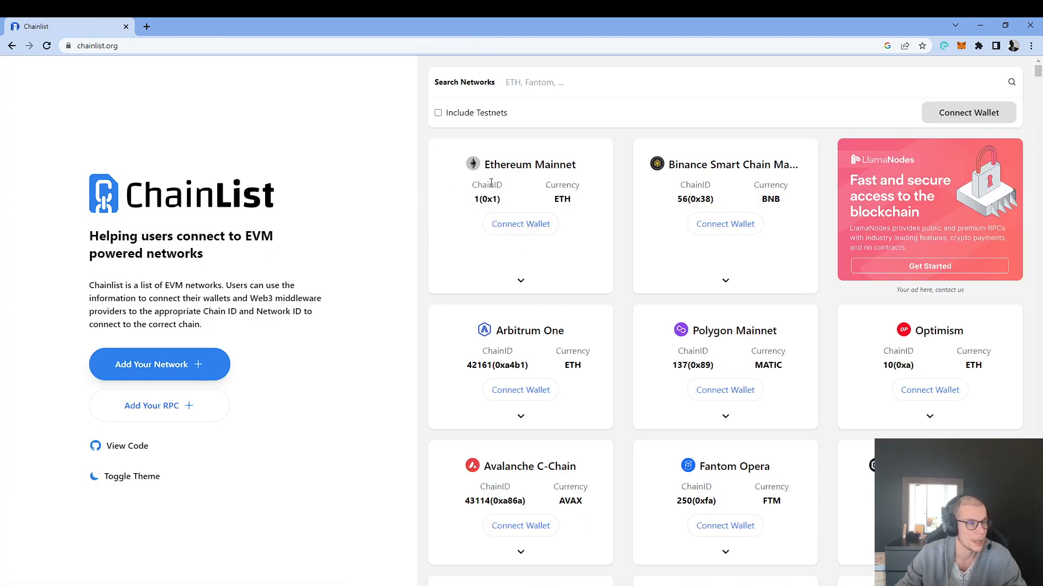
Search ChainList for 'zilliq' to show the Zilliqa EVM network, chain ID 32769
{"action": "left_click", "coordinate": [553, 82]}
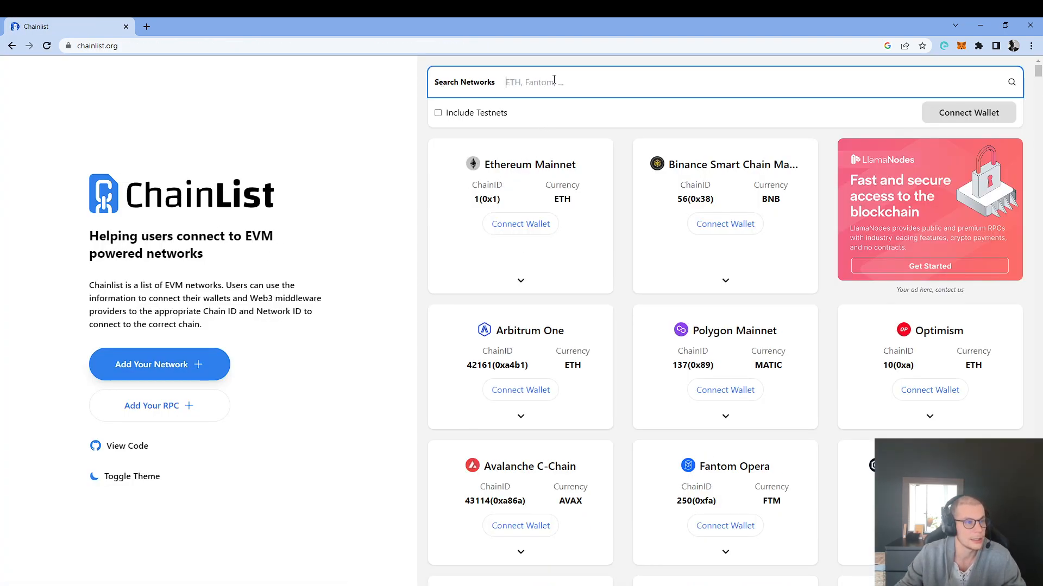
{"action": "type", "text": "zilliqa"}
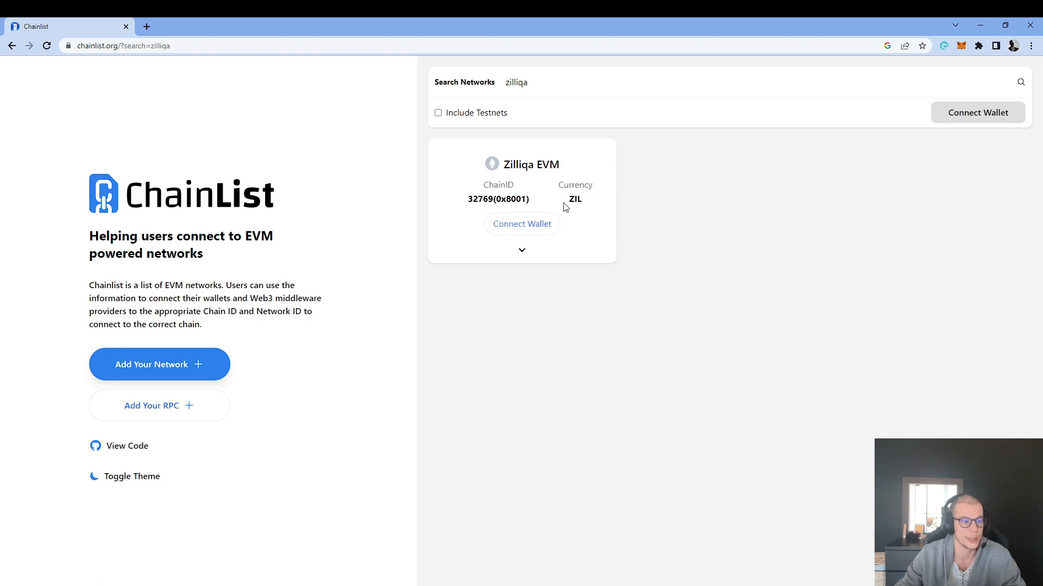
{"action": "mouse_move", "coordinate": [544, 225]}
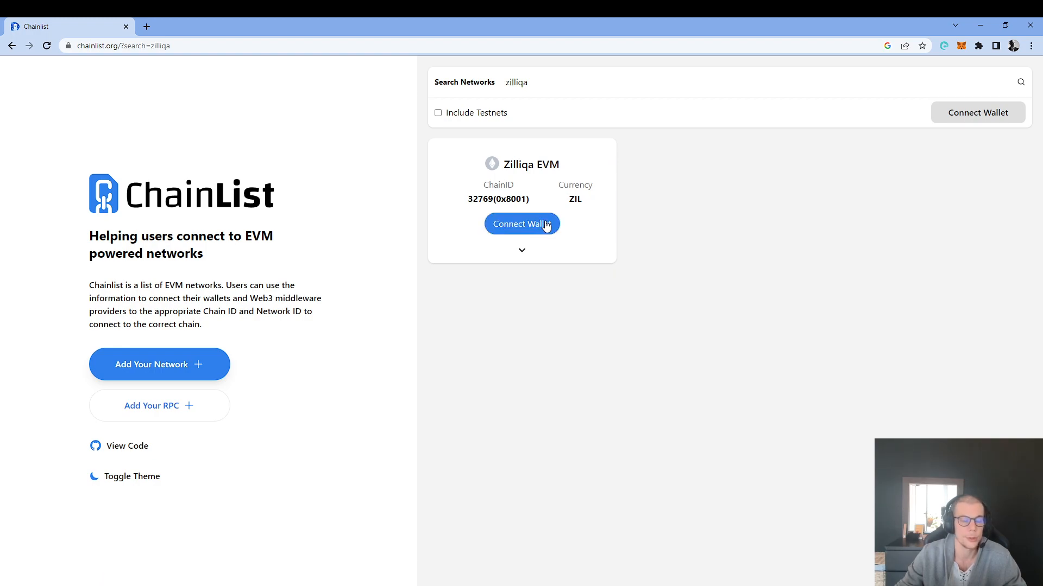
Connect Account 1 to chainlist.org from the Zilliqa EVM card's Connect Wallet button
{"action": "left_click", "coordinate": [522, 223]}
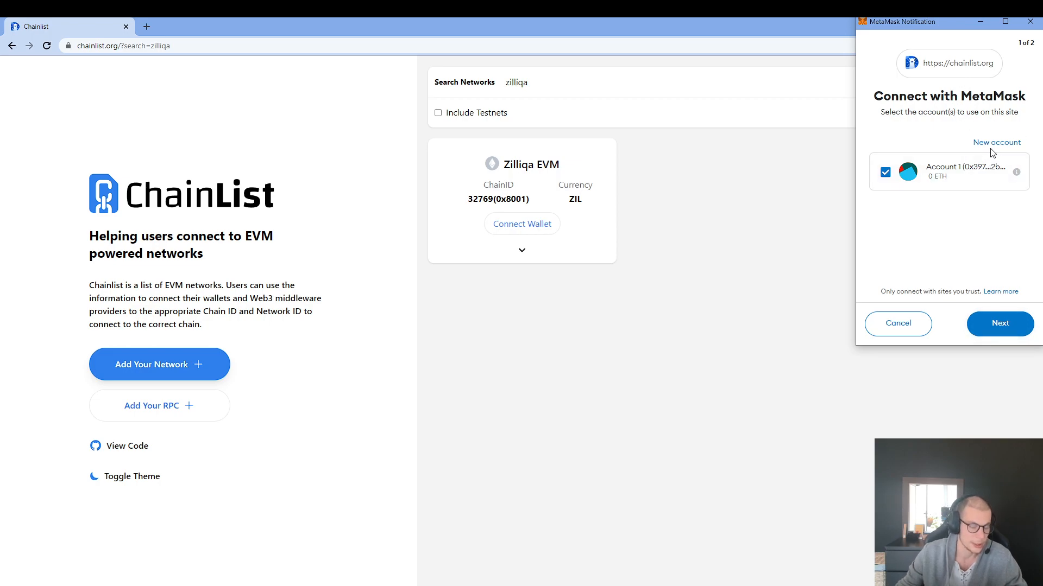
{"action": "left_click", "coordinate": [1000, 324]}
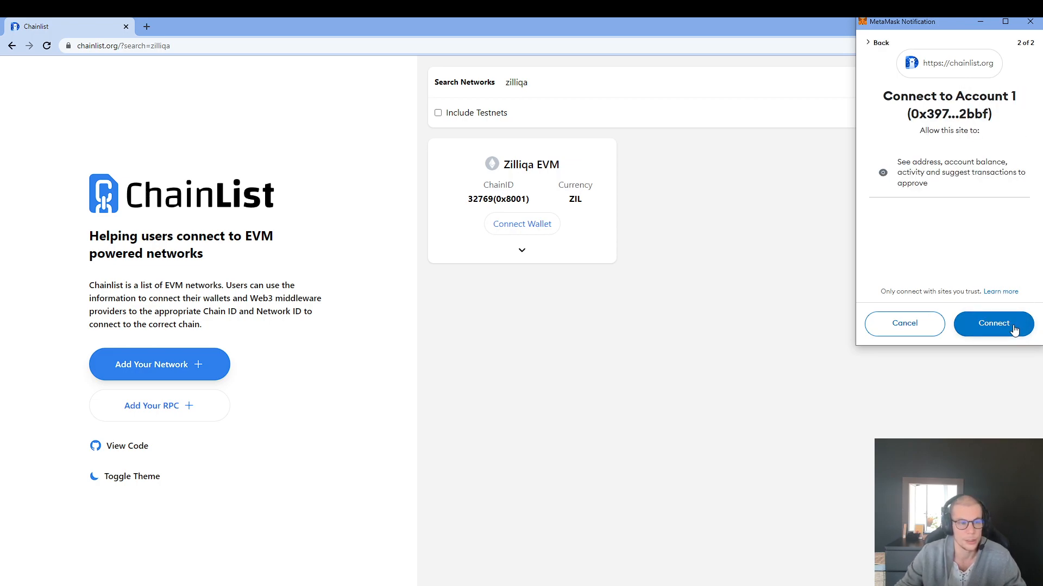
{"action": "left_click", "coordinate": [994, 323]}
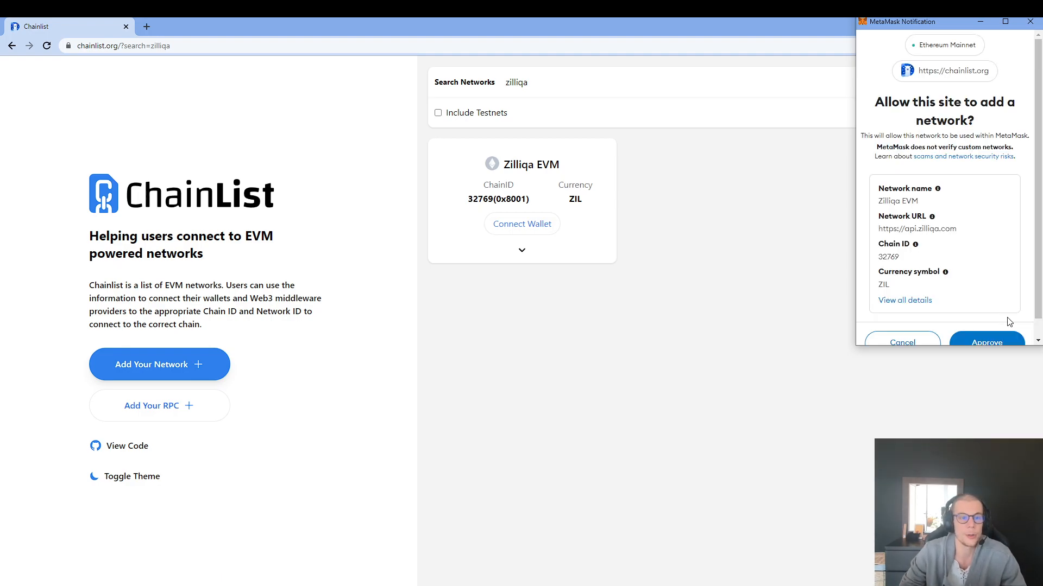
{"action": "mouse_move", "coordinate": [912, 198]}
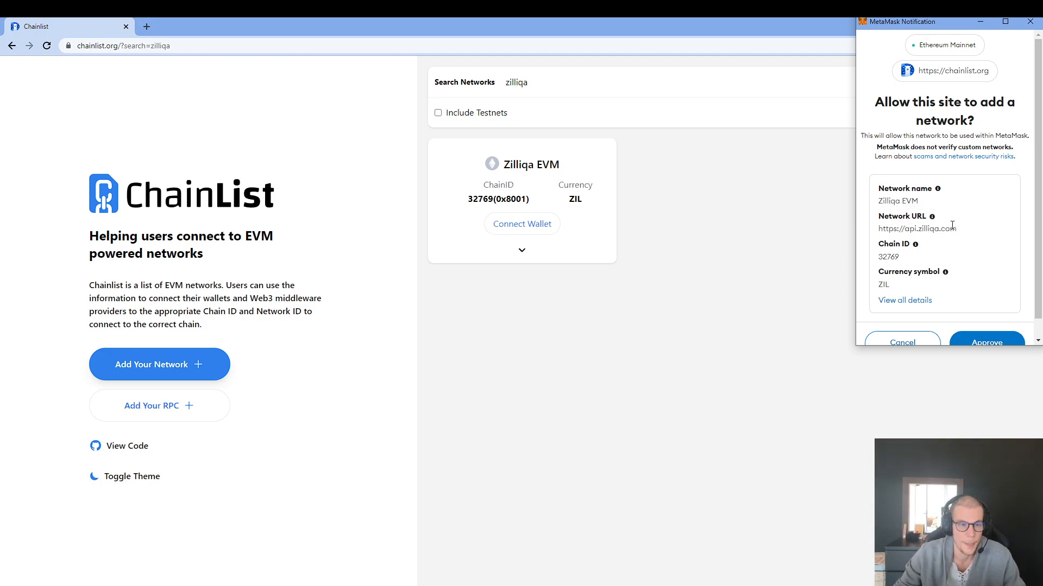
{"action": "mouse_move", "coordinate": [990, 256]}
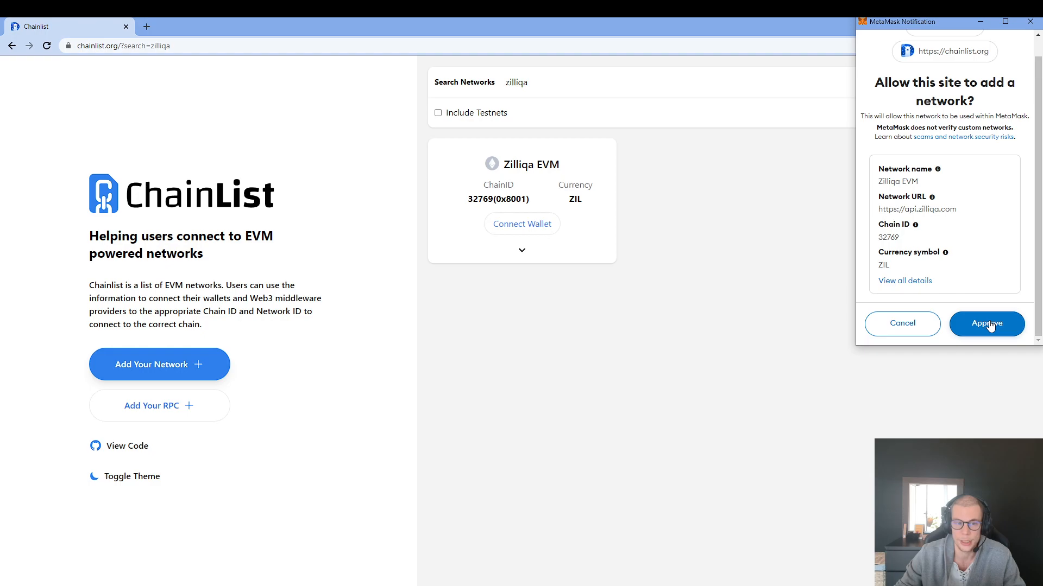
Approve adding Zilliqa EVM (chain ID 32769, currency ZIL) to MetaMask
{"action": "left_click", "coordinate": [987, 323]}
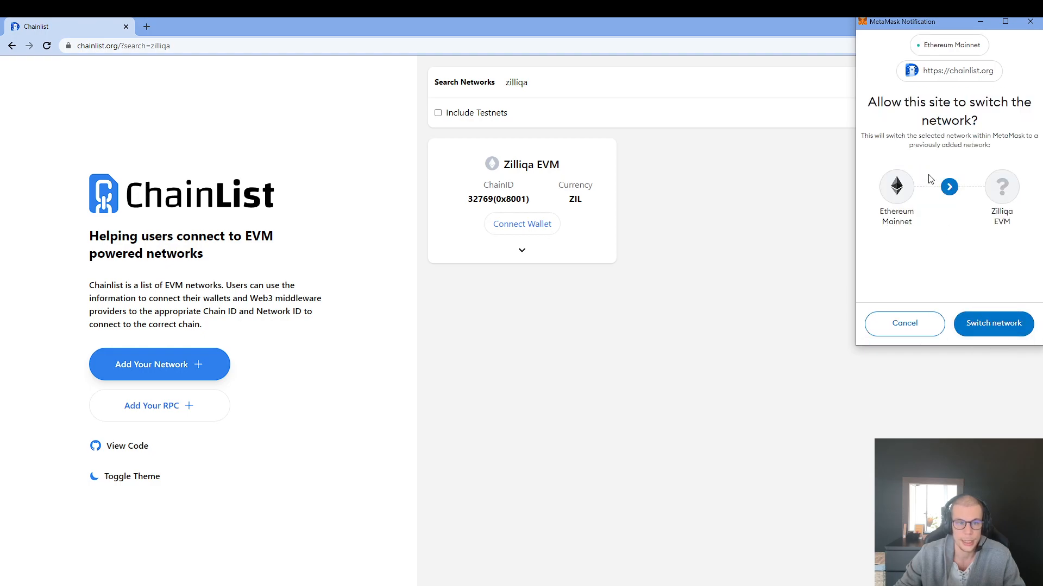
{"action": "mouse_move", "coordinate": [956, 189]}
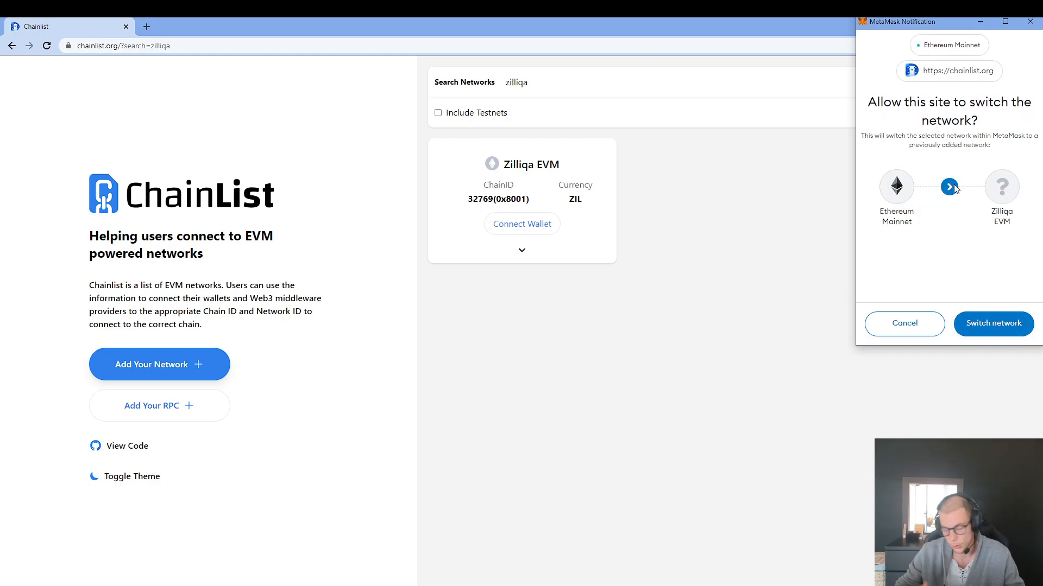
{"action": "mouse_move", "coordinate": [990, 341]}
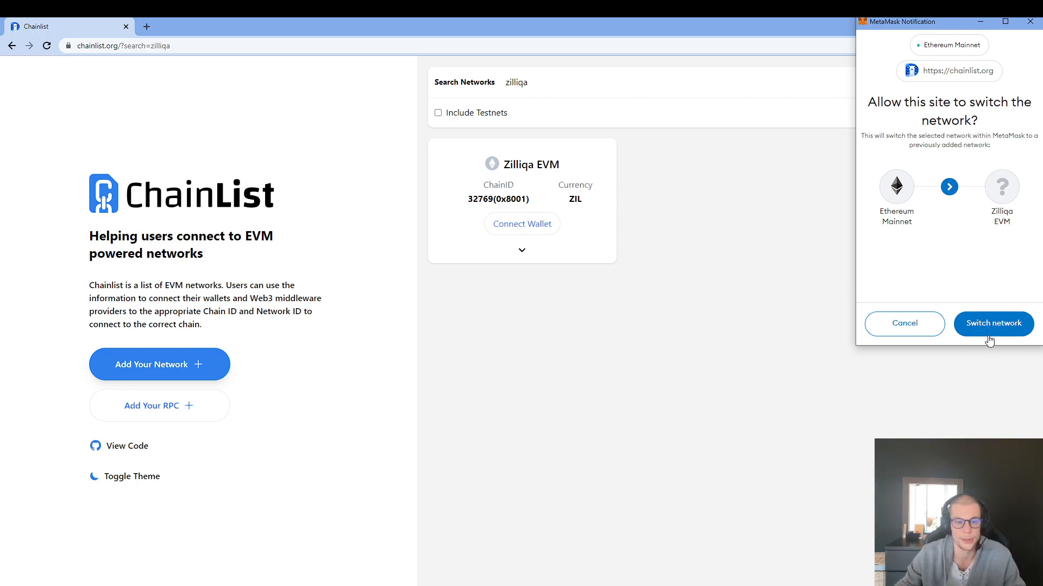
Switch to Zilliqa EVM and confirm Account 1 shows 0 ZIL in MetaMask
{"action": "left_click", "coordinate": [993, 324]}
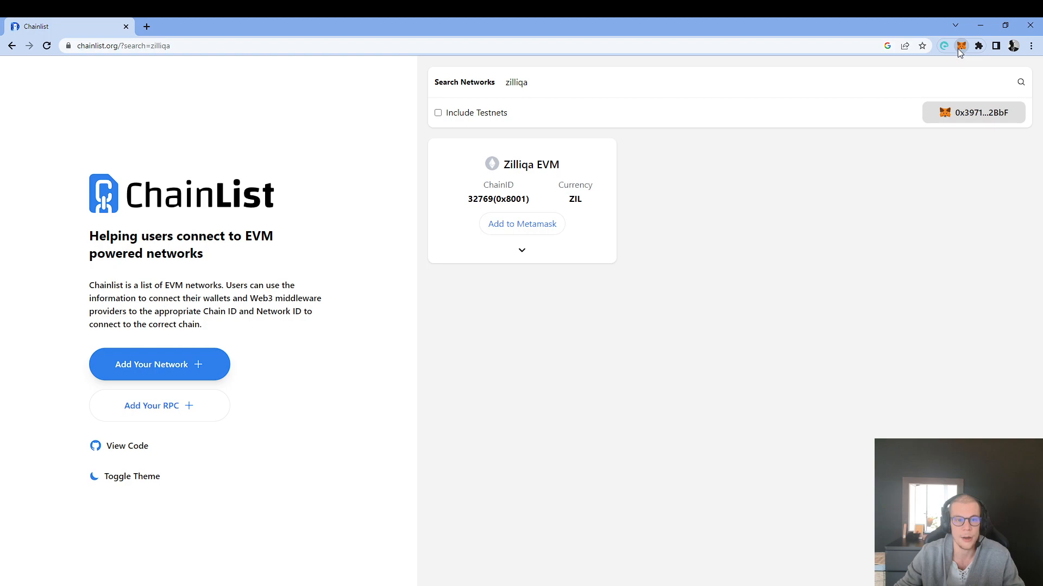
{"action": "left_click", "coordinate": [960, 45]}
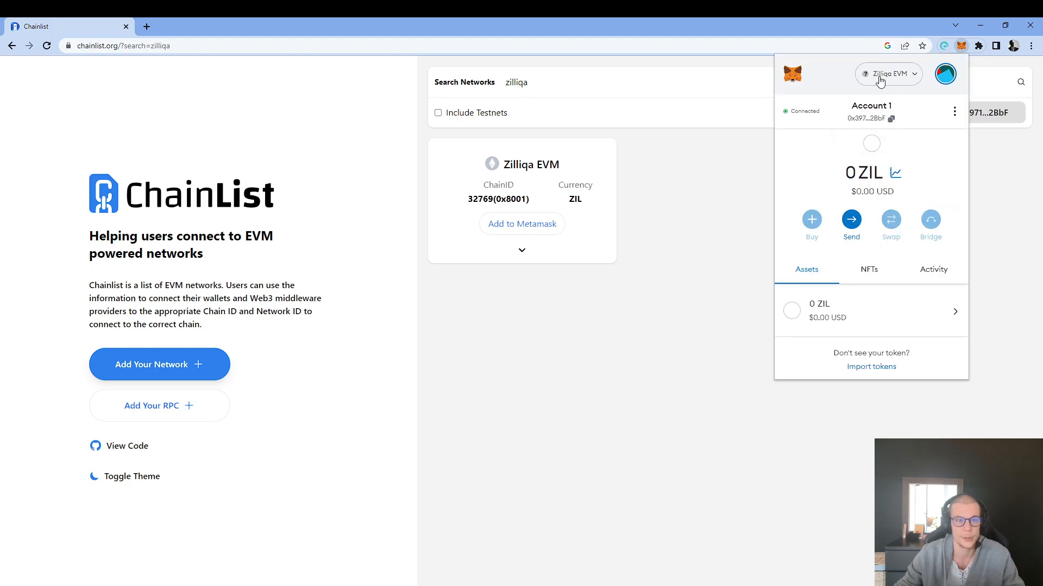
{"action": "mouse_move", "coordinate": [921, 101]}
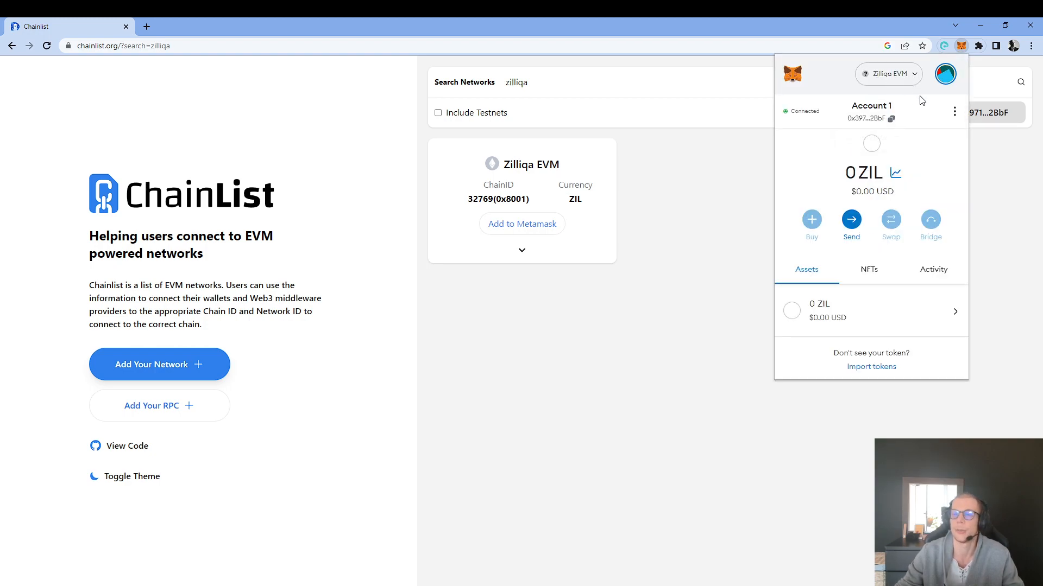